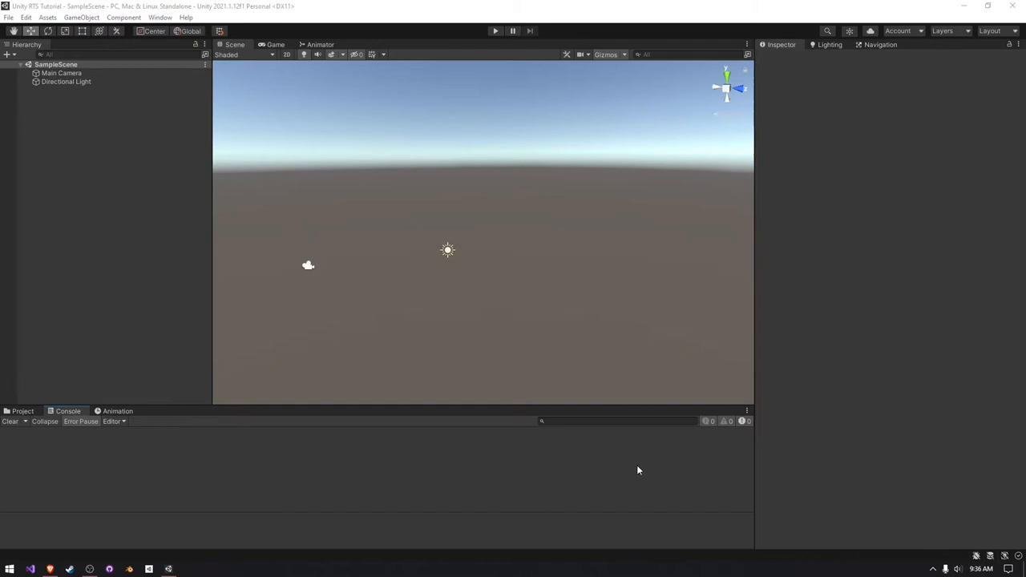
mouse_move(556, 456)
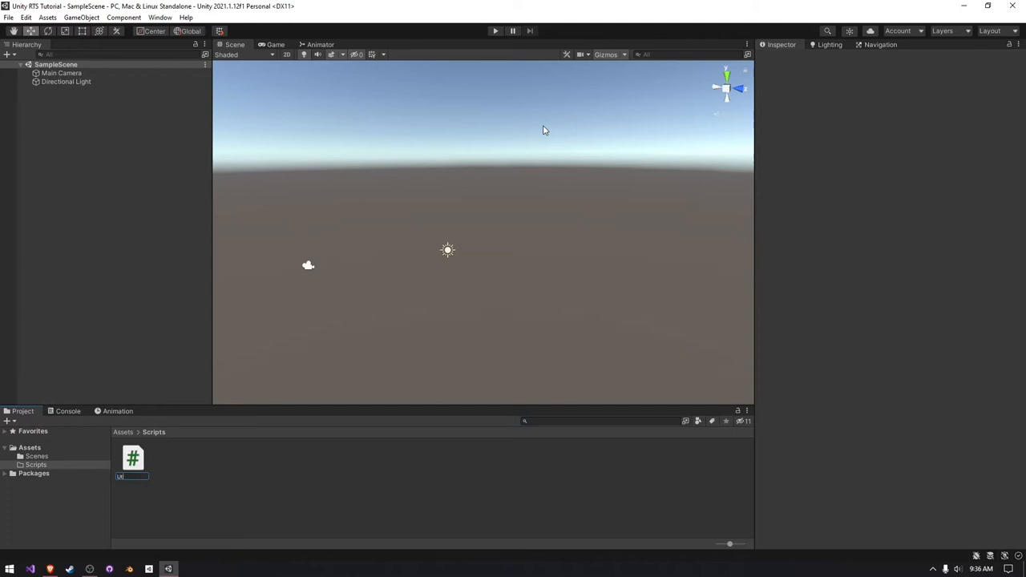
Confirm the new C# script's name as Utils in the Scripts folder
key(Return)
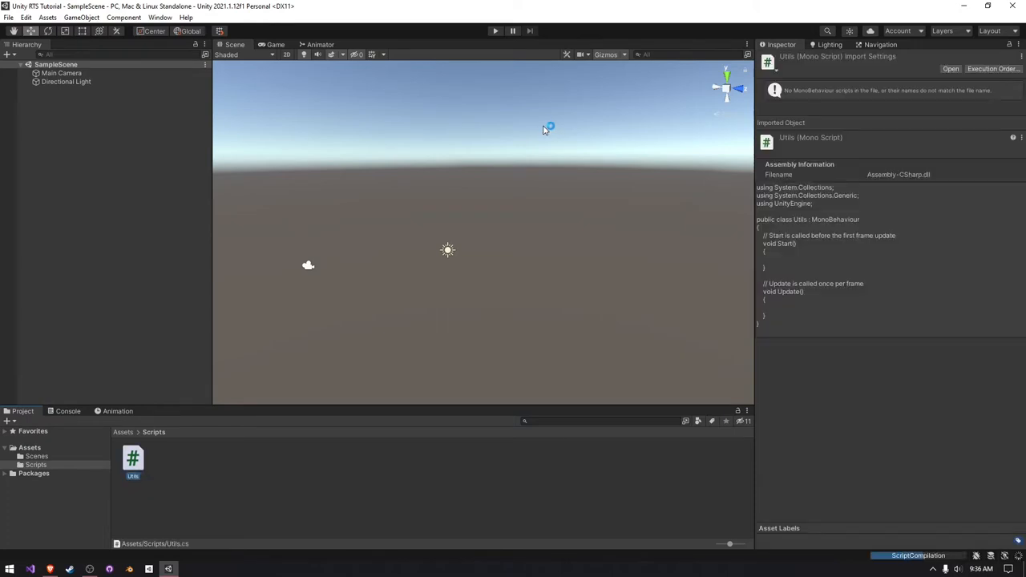
mouse_move(511, 196)
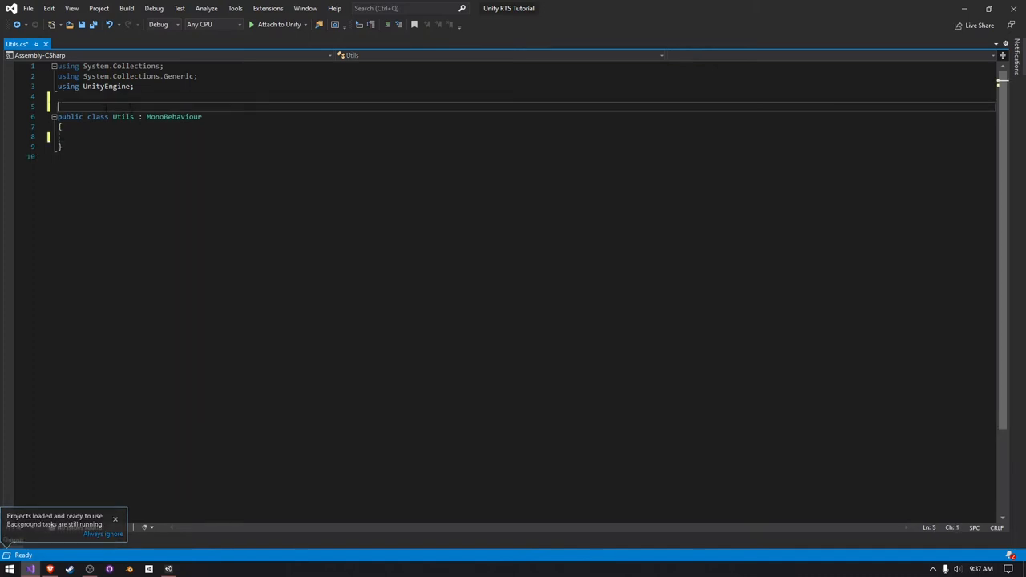
Declare 'namespace RTS.Utils' enclosing the Utils class
text(nap)
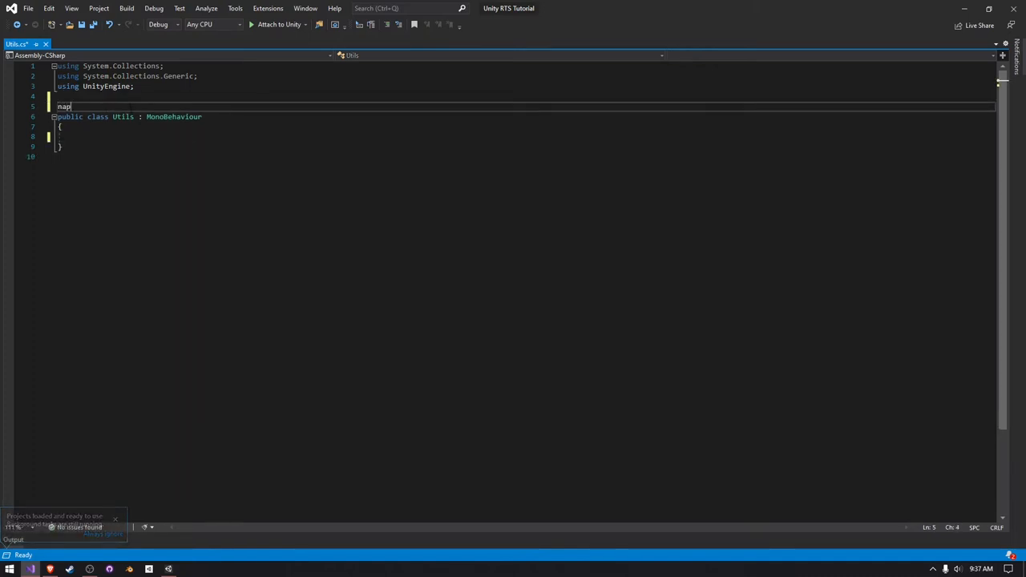
text(namespace)
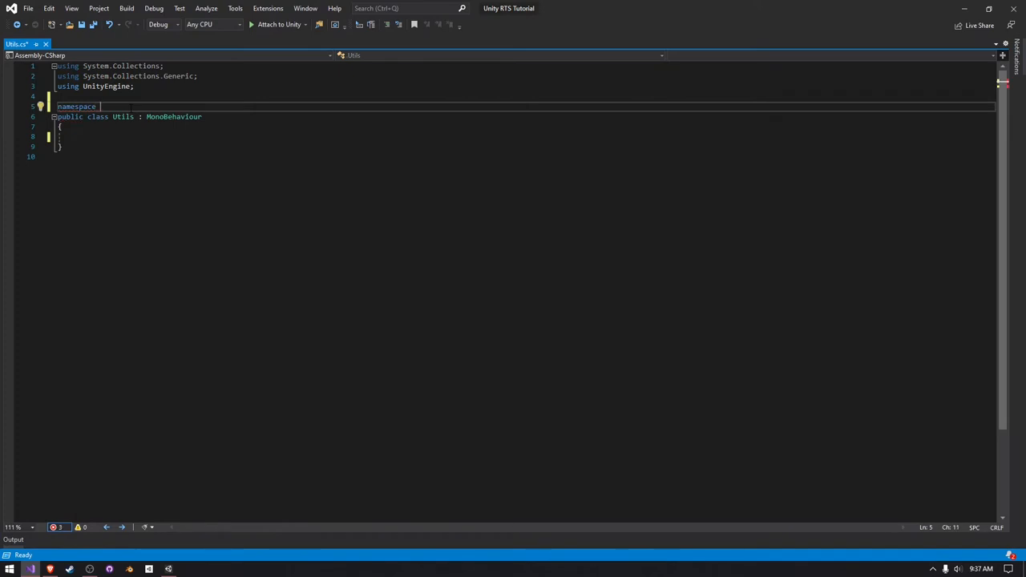
text(RTS.)
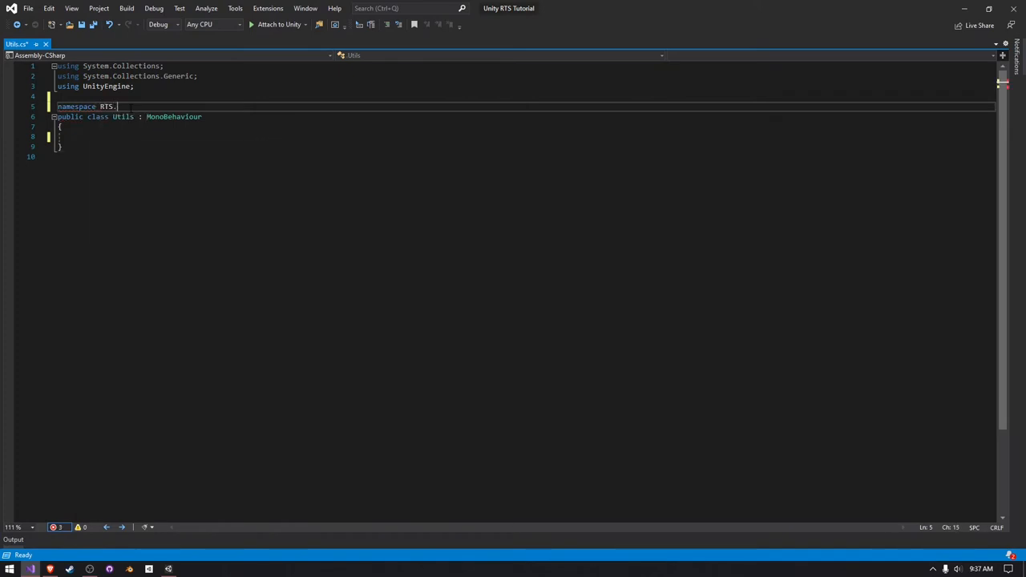
text(Utils)
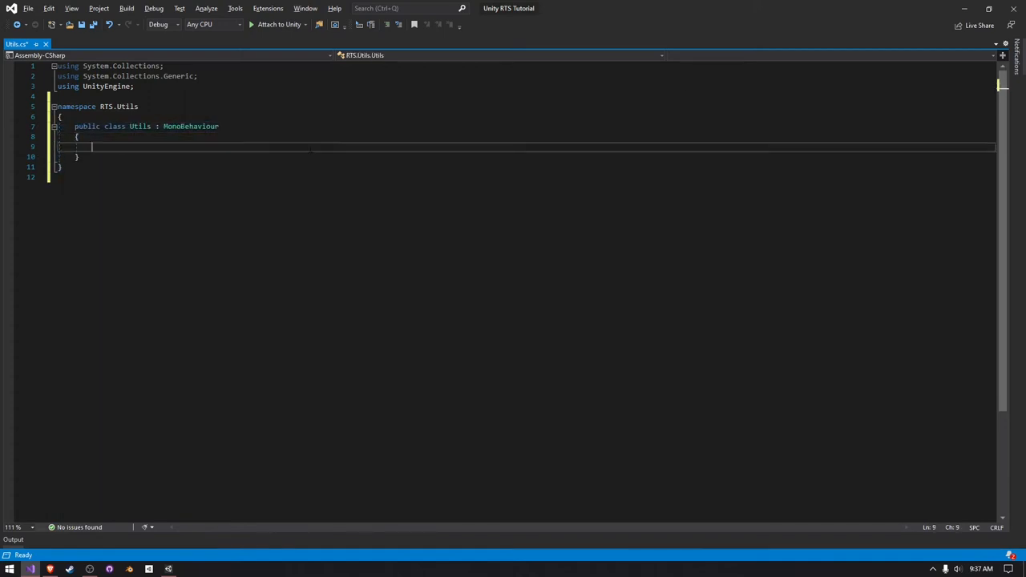
Declare the method 'public static GameObject selectedObject(Camera camera)' with its body
text(public static F)
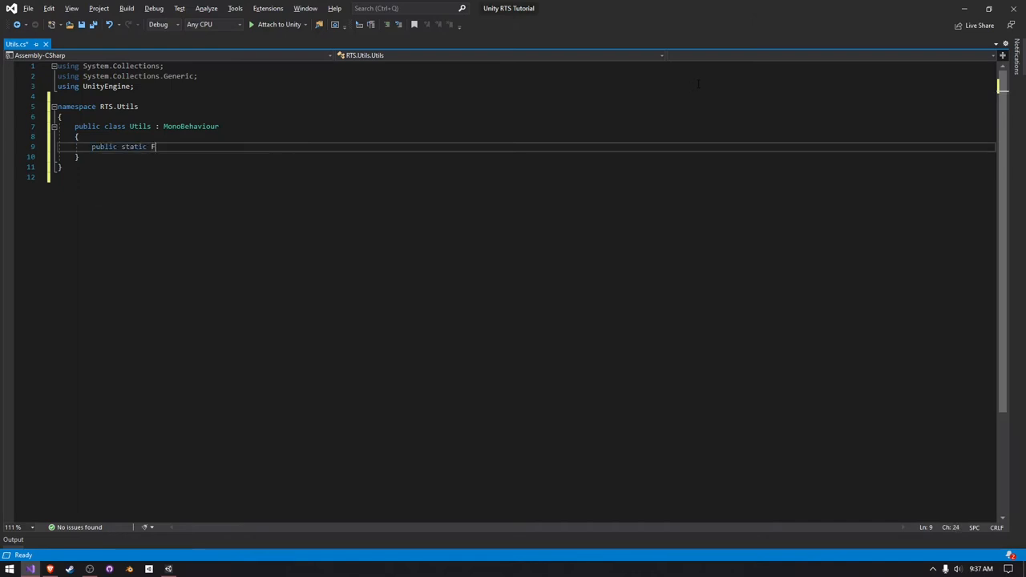
text(GameObject)
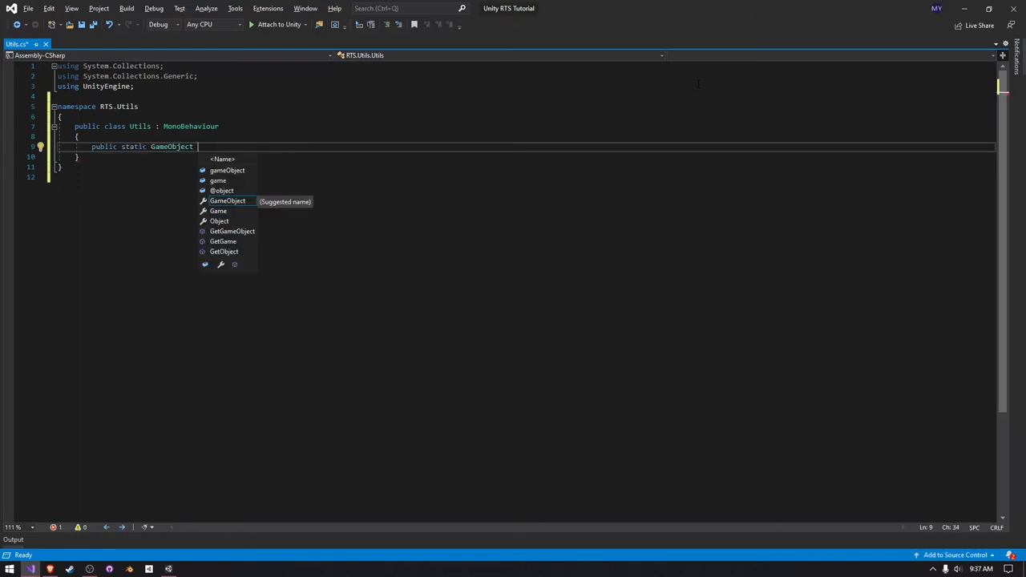
text(sl)
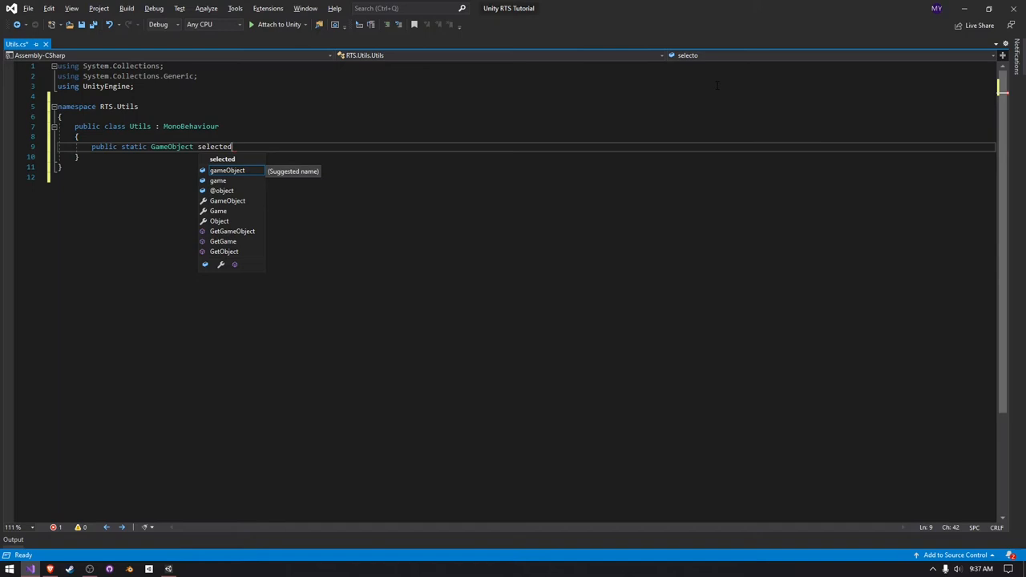
text(Object())
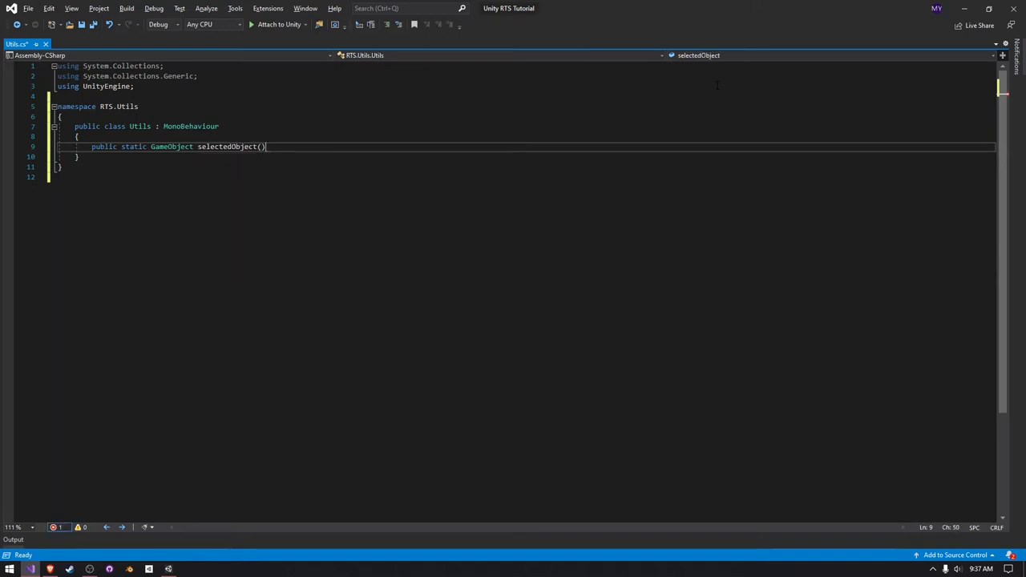
key(enter)
text({)
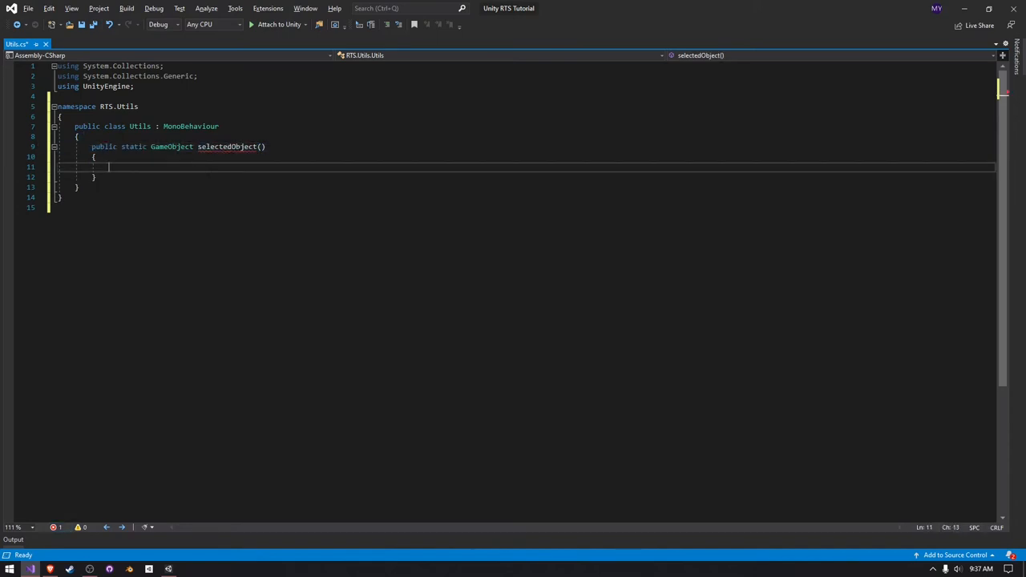
Build 'Ray ray = camera.ScreenPointToRay(Input.mousePosition)' inside selectedObject
text(Ray ray =)
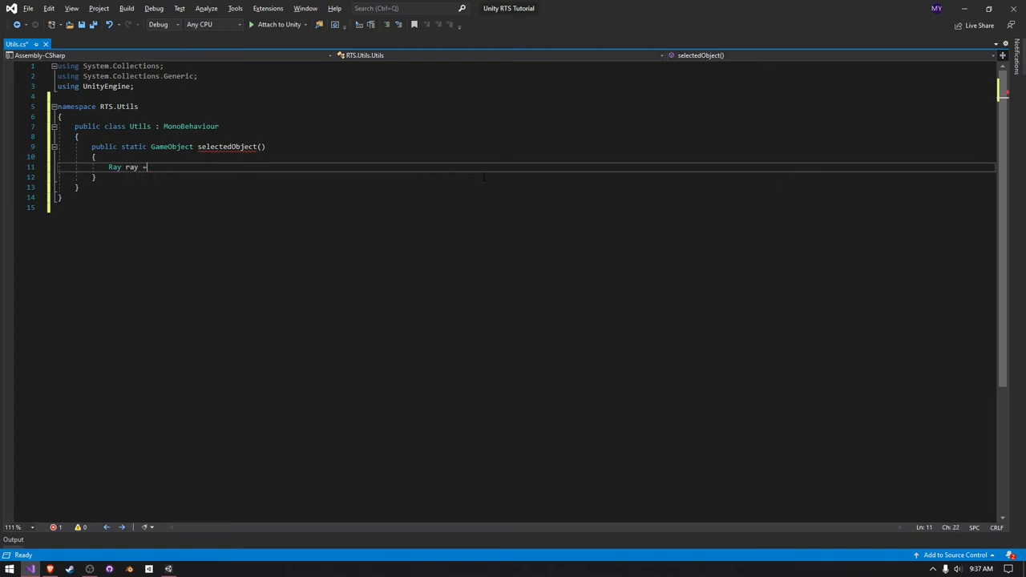
text(Camera.main)
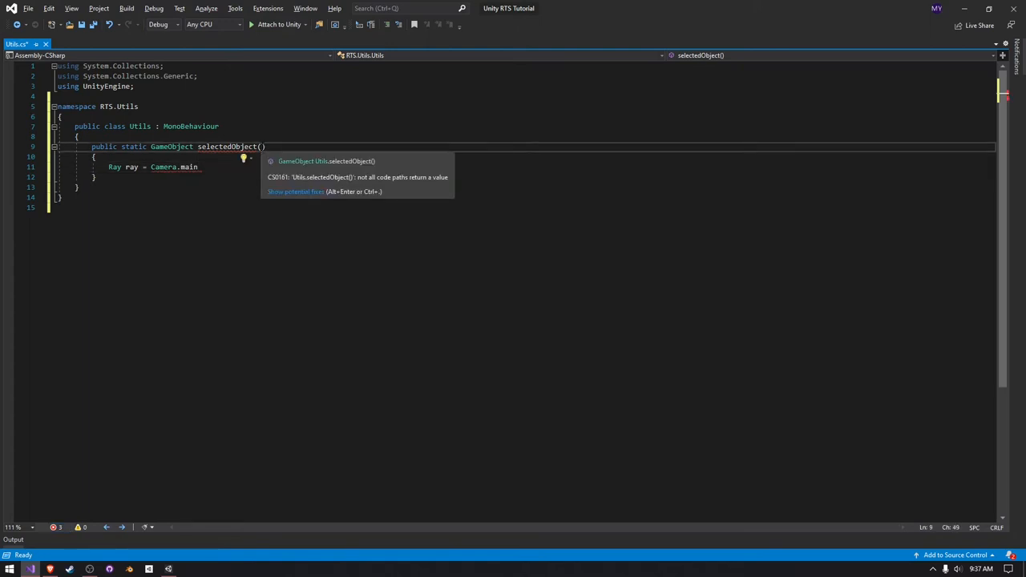
text(cam)
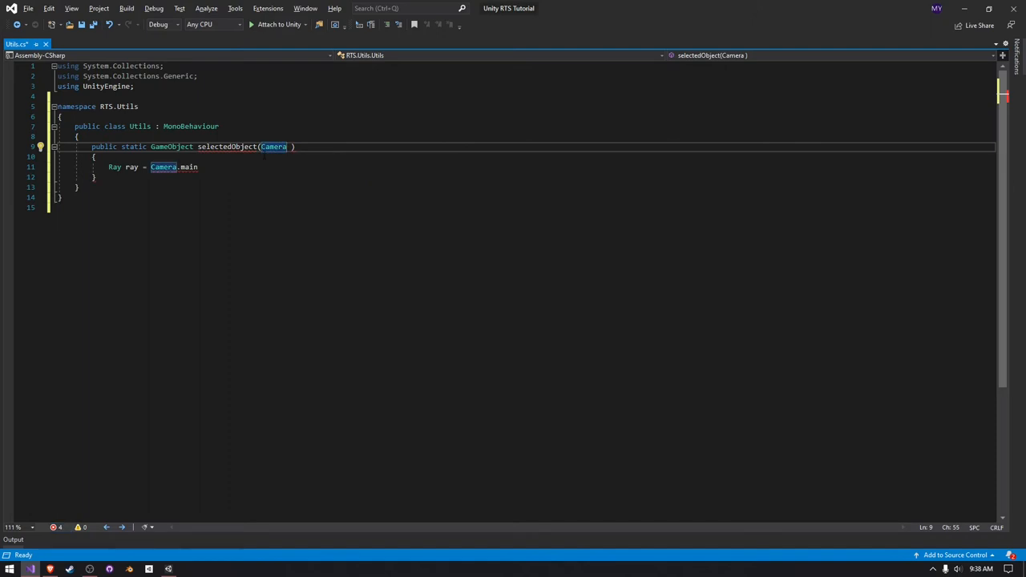
text(camera)
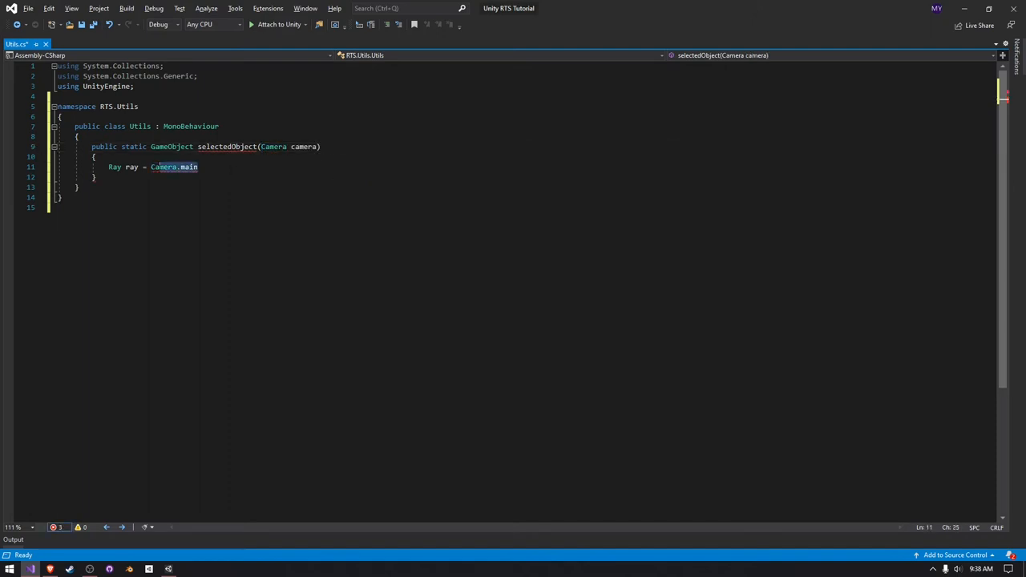
text(.)
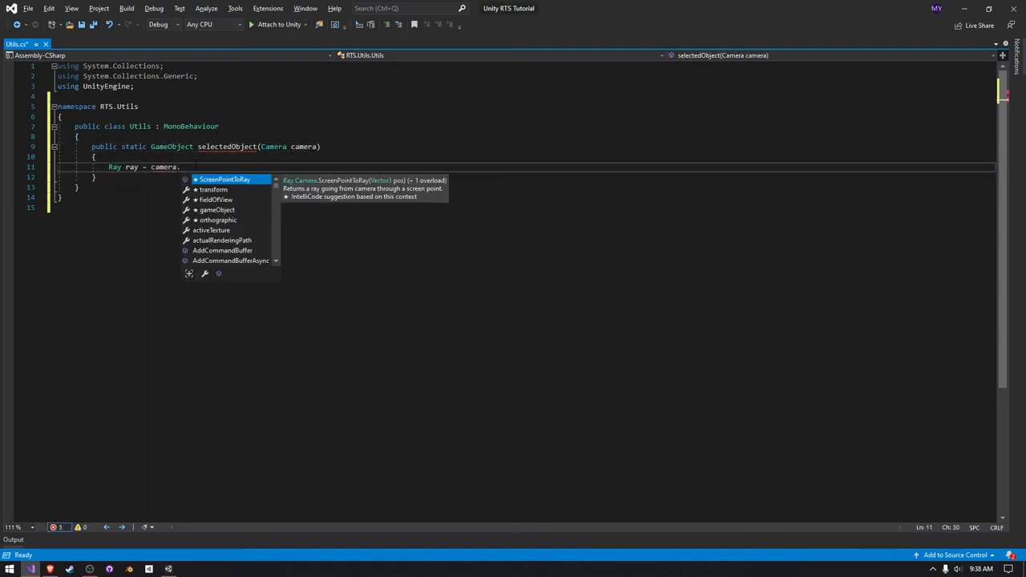
text(ScreenPointToRay(Input.mousePosition);)
click(205, 145)
text(, )
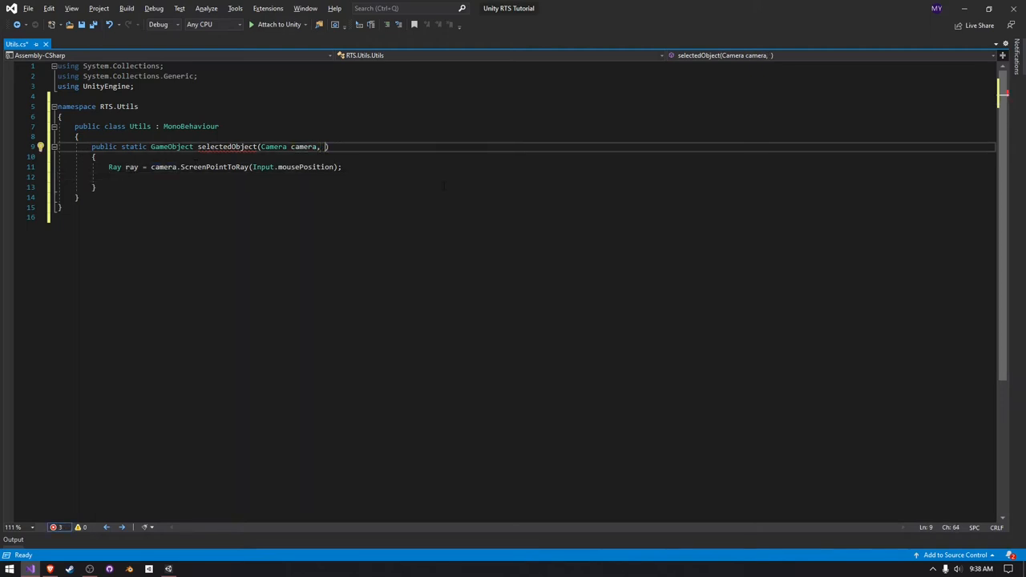
Write the Physics.Raycast if-check with out RaycastHit hit, distance 650 and the layer mask
text(LayerMask mask)
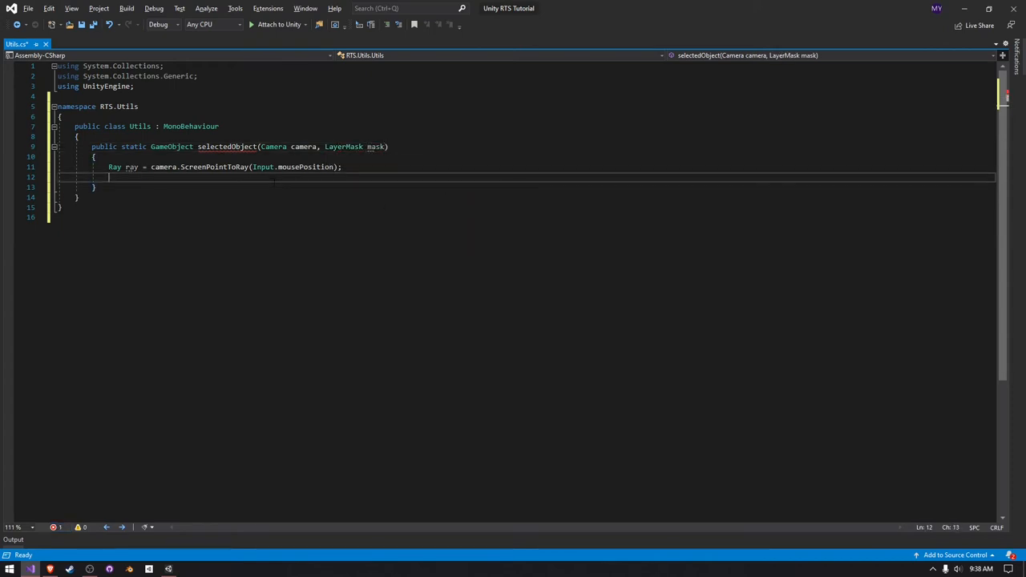
text(if(Physics.Raycast)
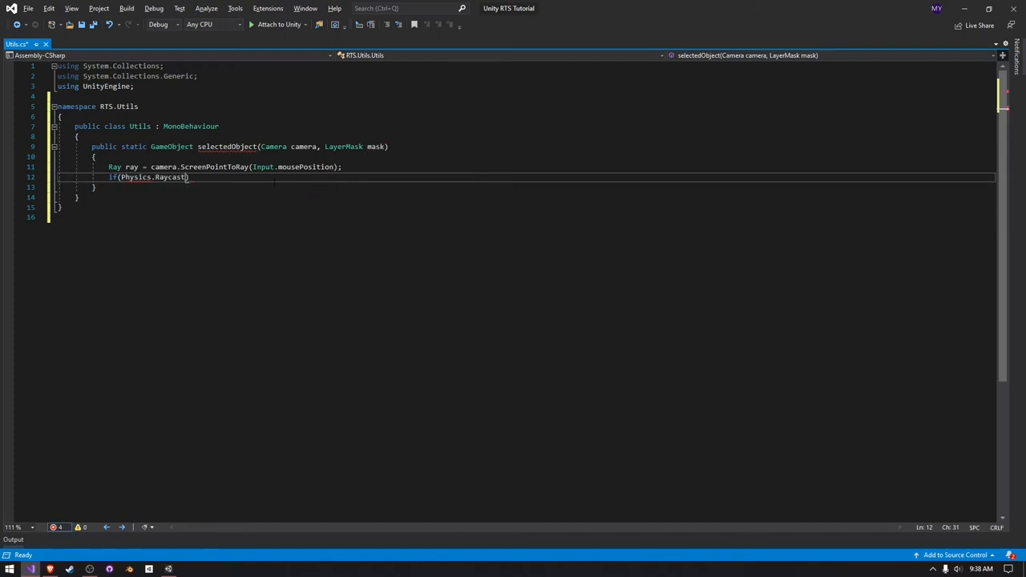
text((ray)
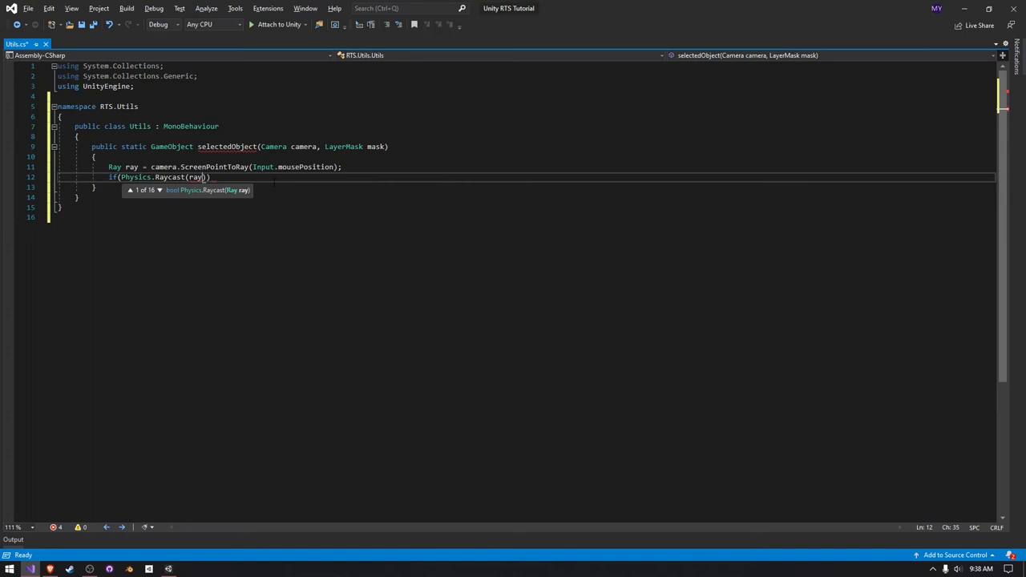
text(, out RaycastHit hit,)
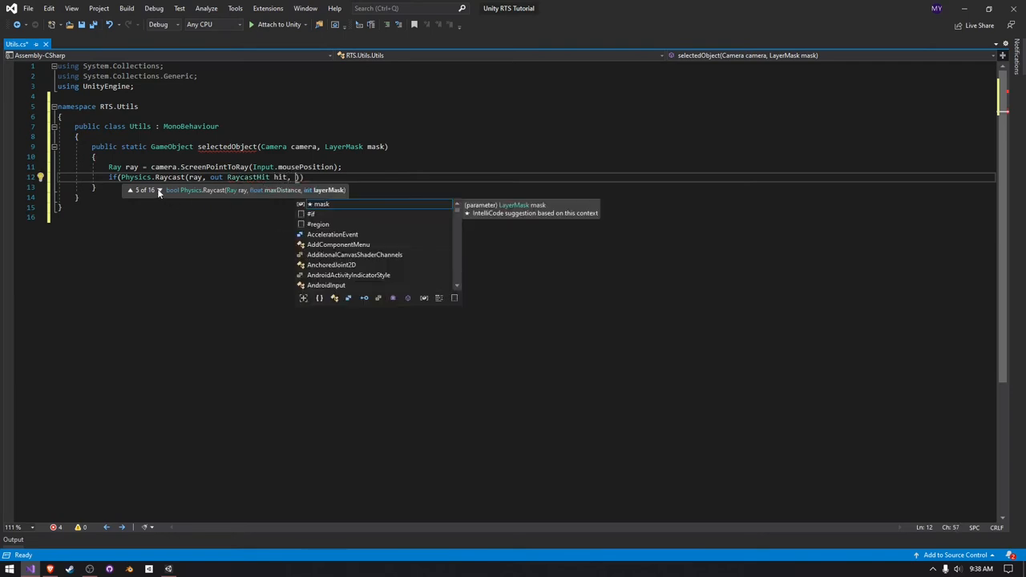
click(128, 189)
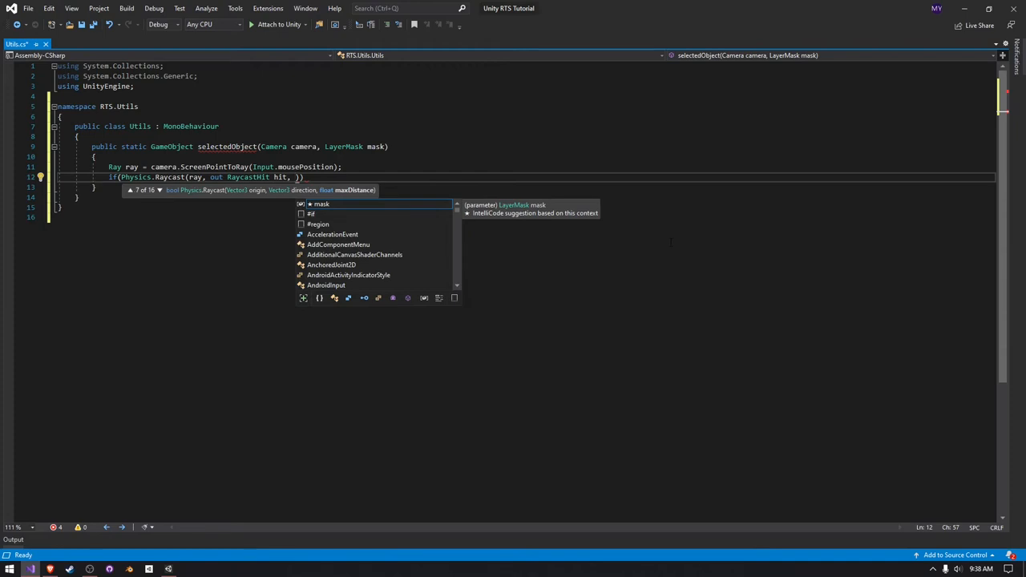
text(65)
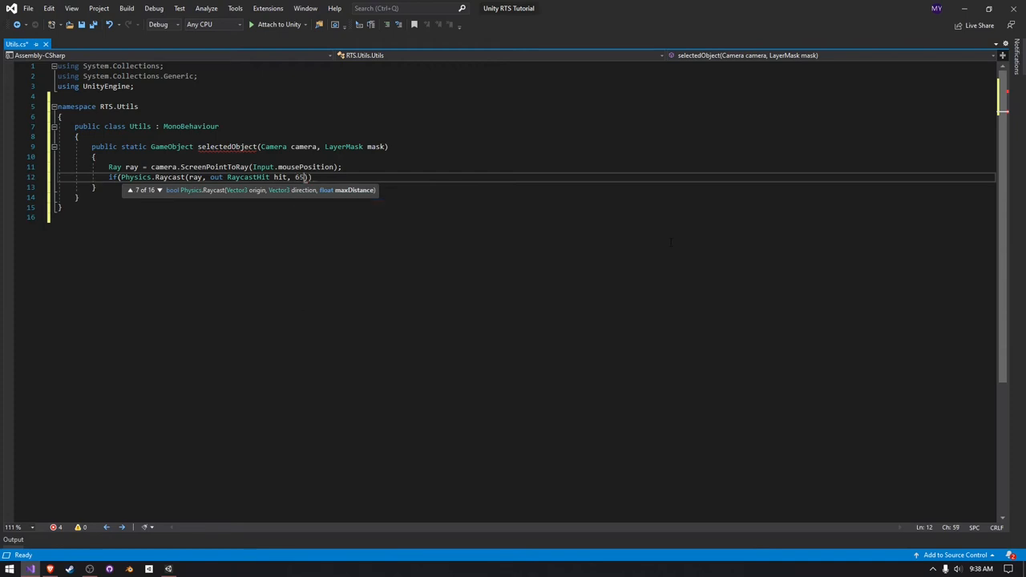
text(0, mask)
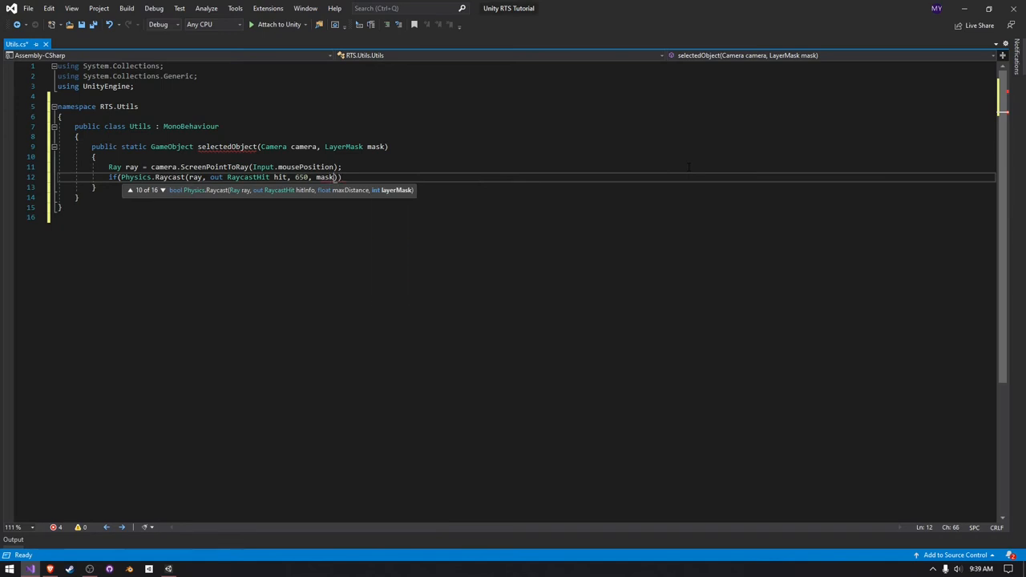
Return hit.collider.gameObject when hit, otherwise return null after the if block
text(return)
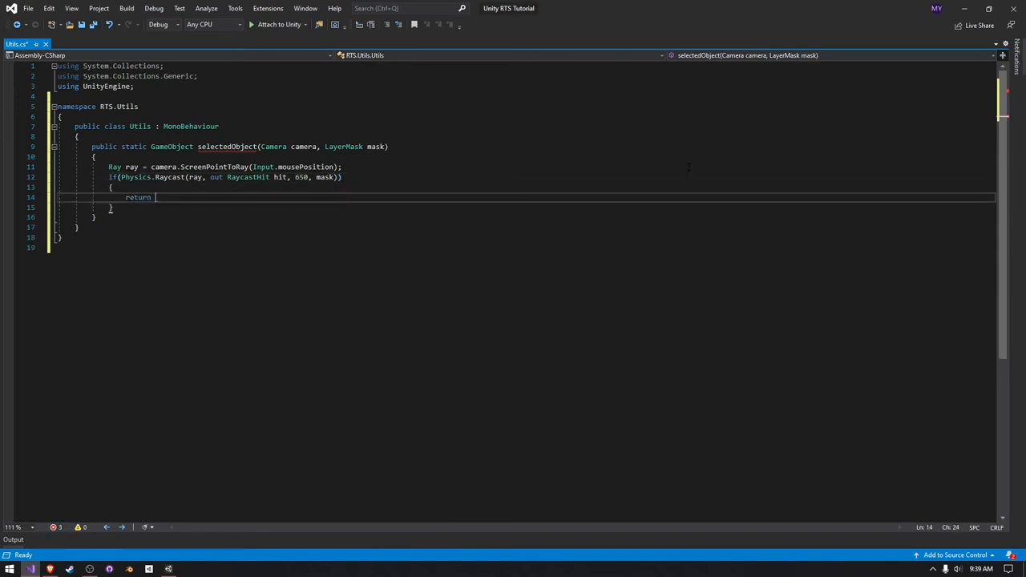
text(hit.ga)
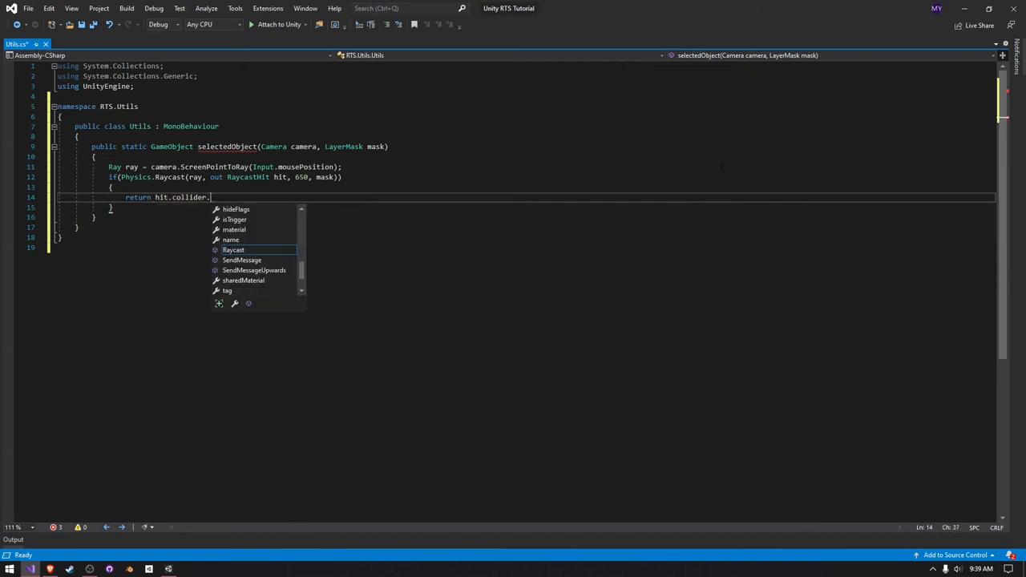
text(gameObject;)
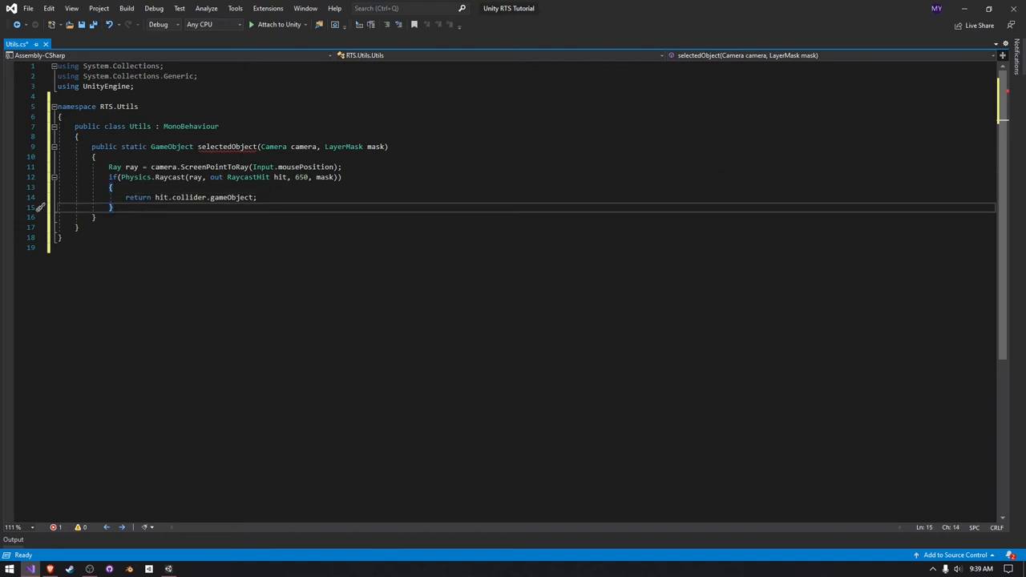
key(enter)
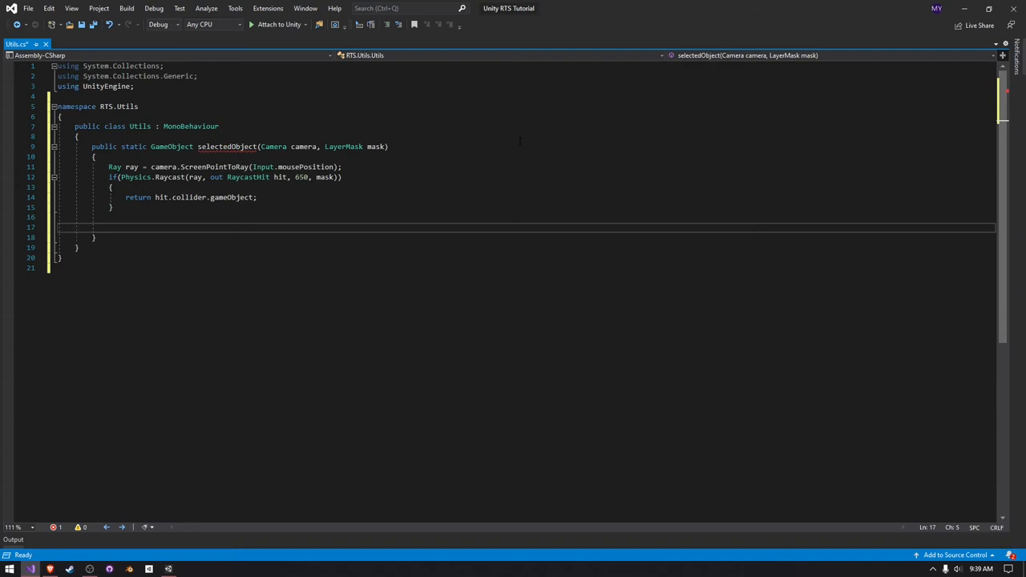
text(return)
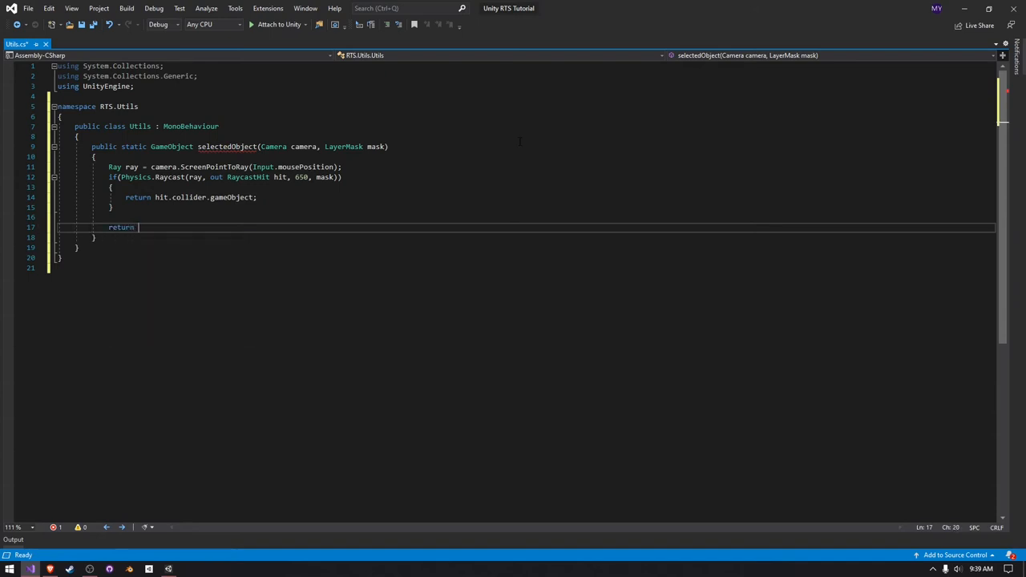
text(null;)
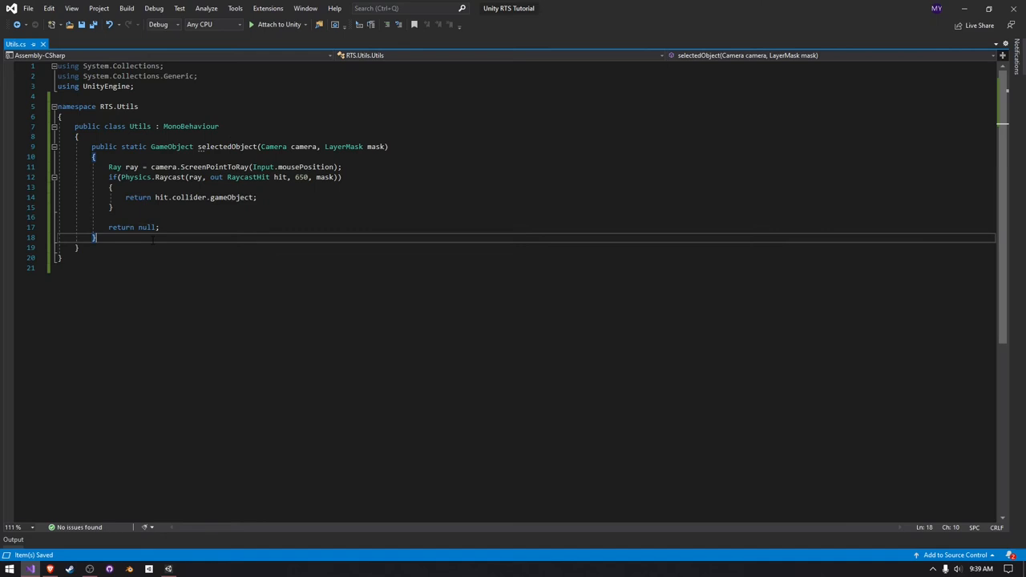
Add 'public static Vector3 hitPoint(Camera camera)' with the same raycast returning hit.point
text(public static)
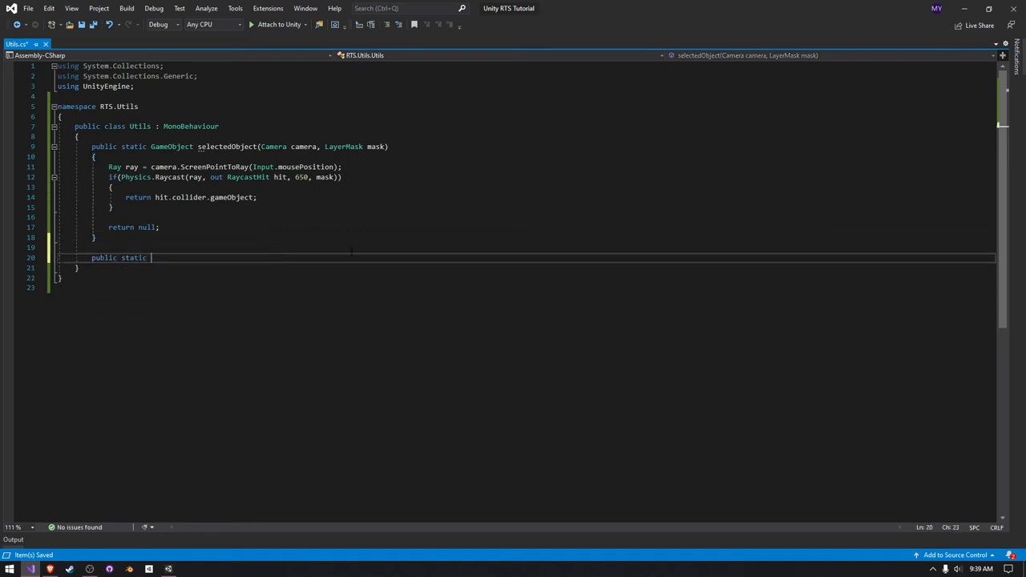
text(Vector3)
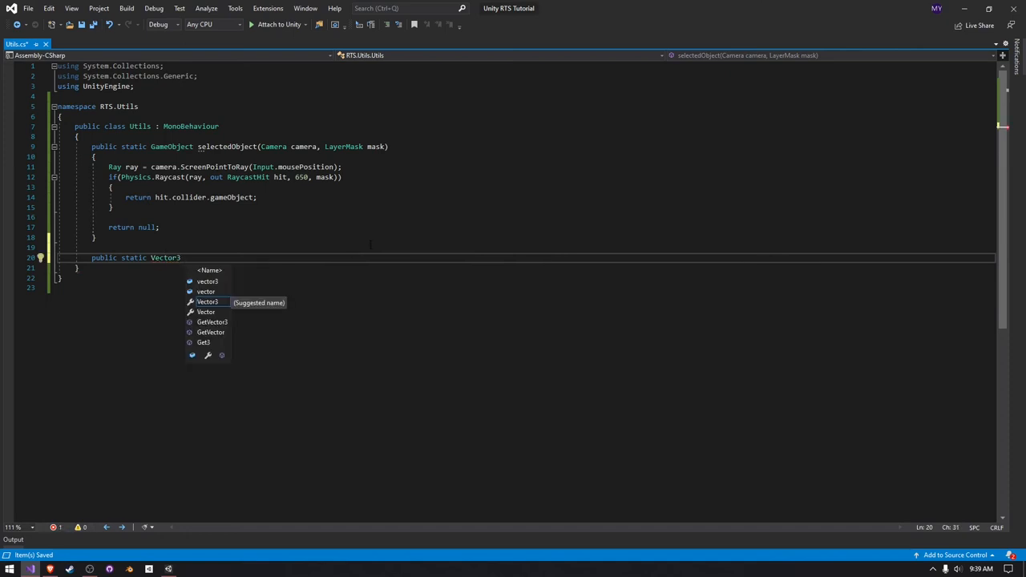
text(hitPoint(Camera camera)
text(return hit.)
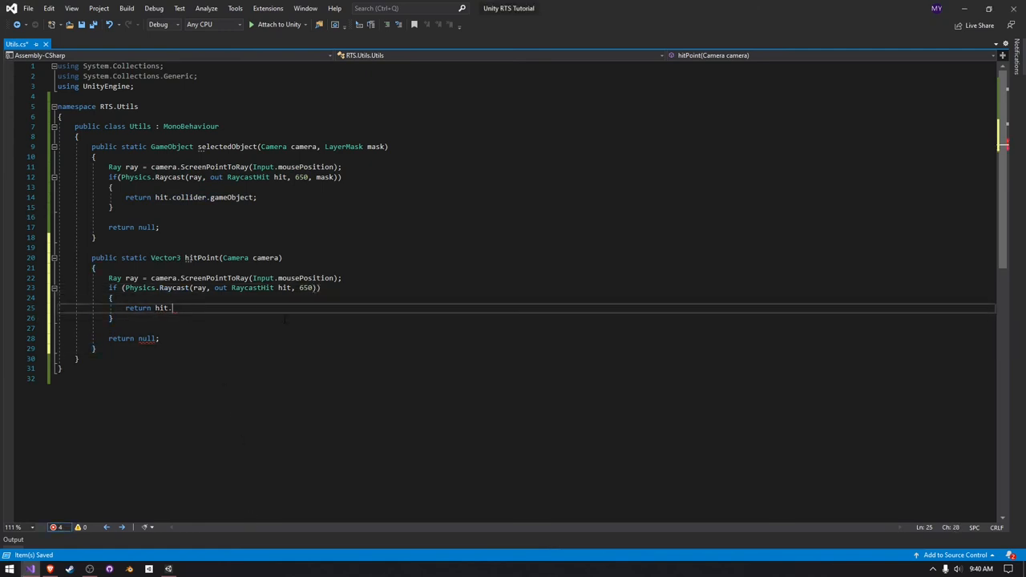
text(point;)
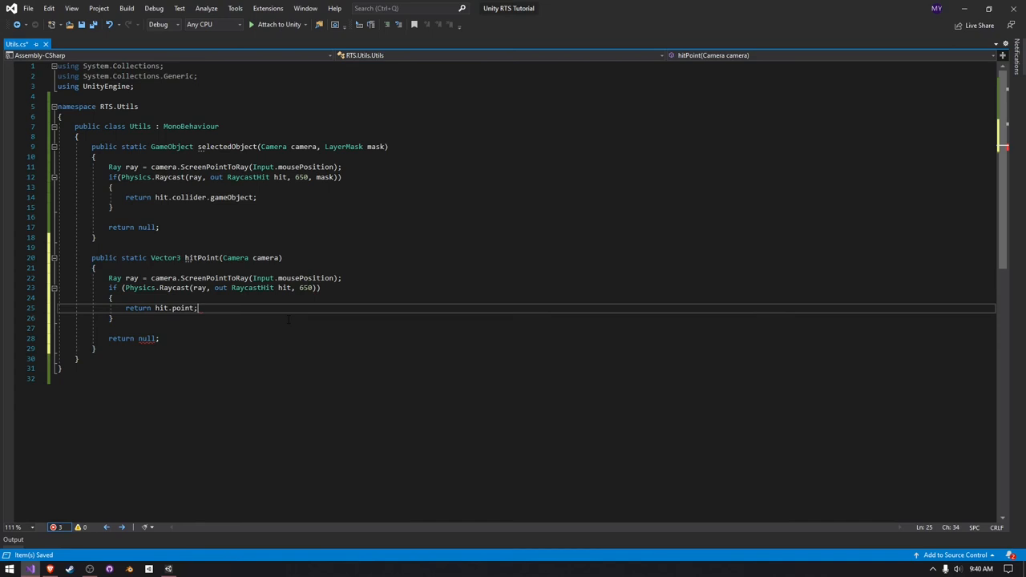
Replace hitPoint's null return with 'new Vector3(0, 0, 0)'
double_click(147, 337)
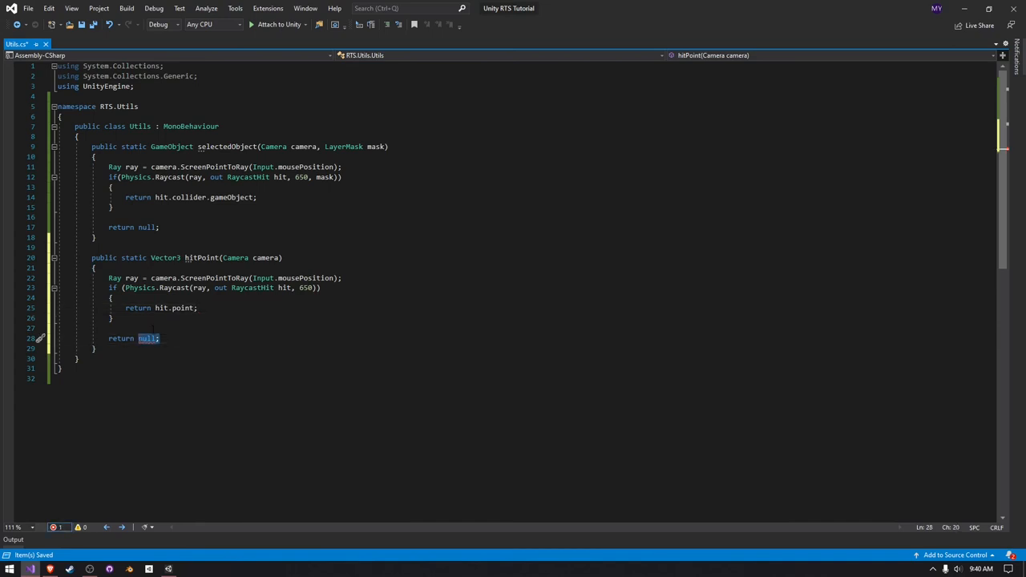
text(new Vector3(0)
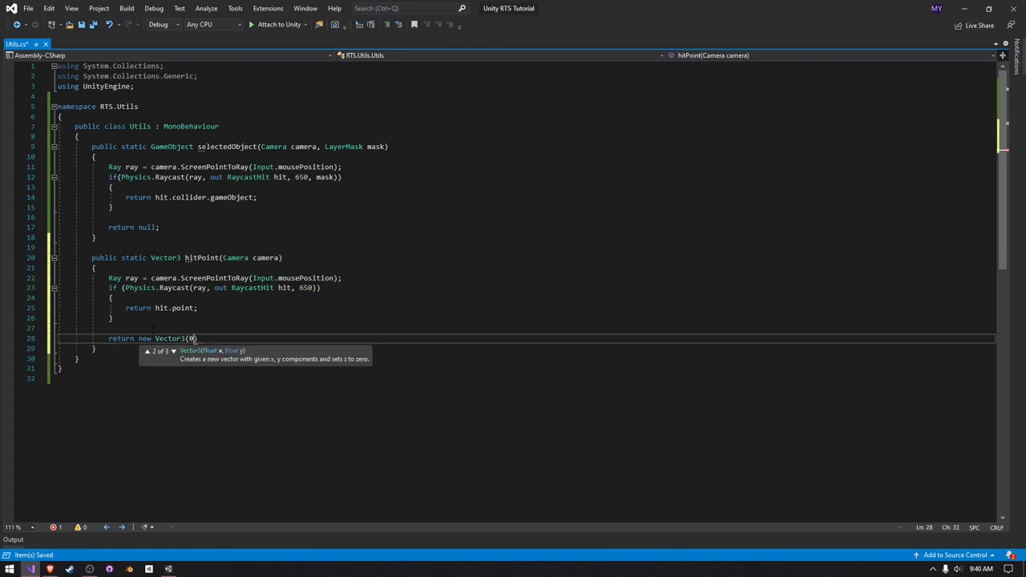
text(, 0, 0);)
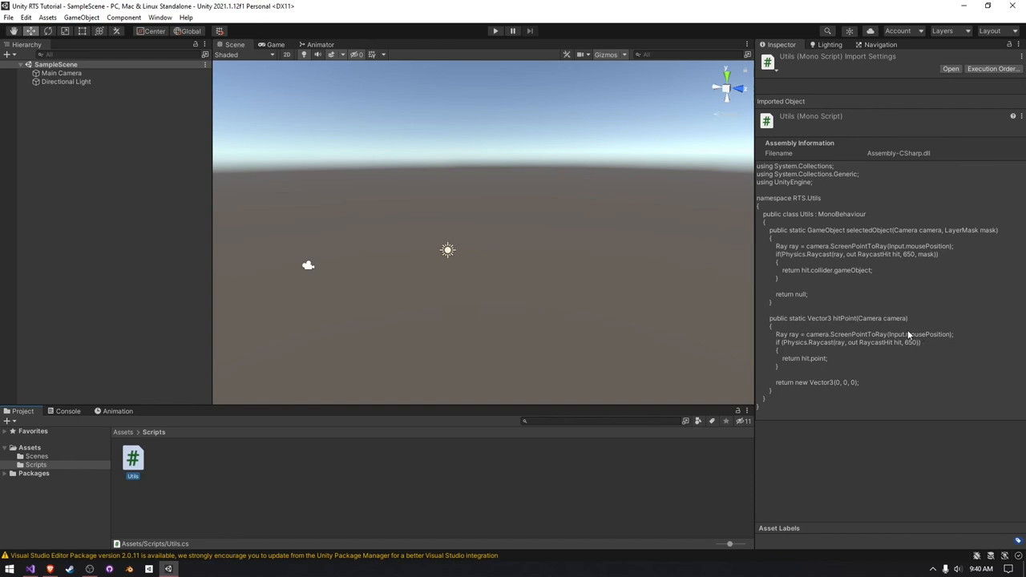
mouse_move(644, 240)
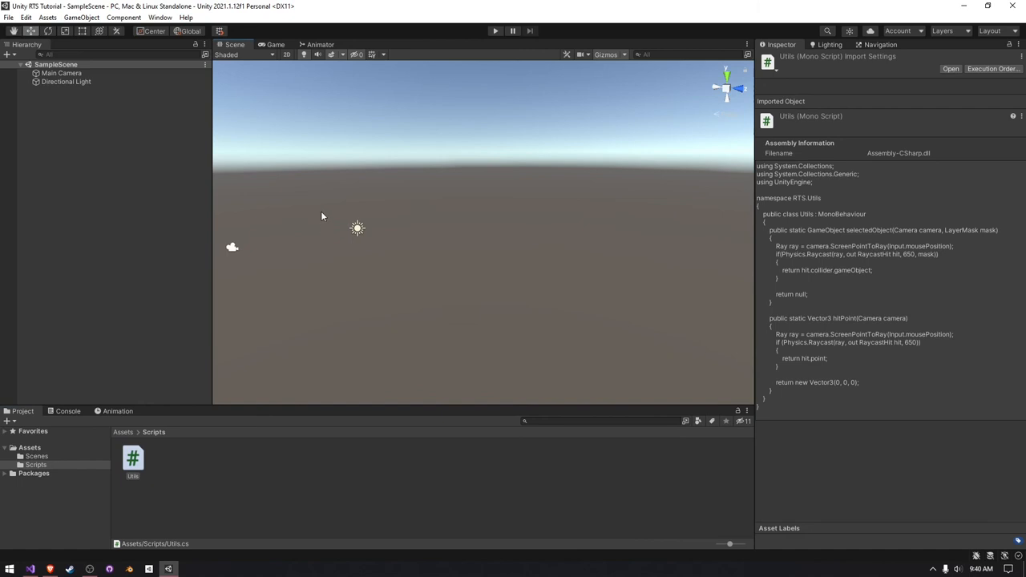
mouse_move(312, 192)
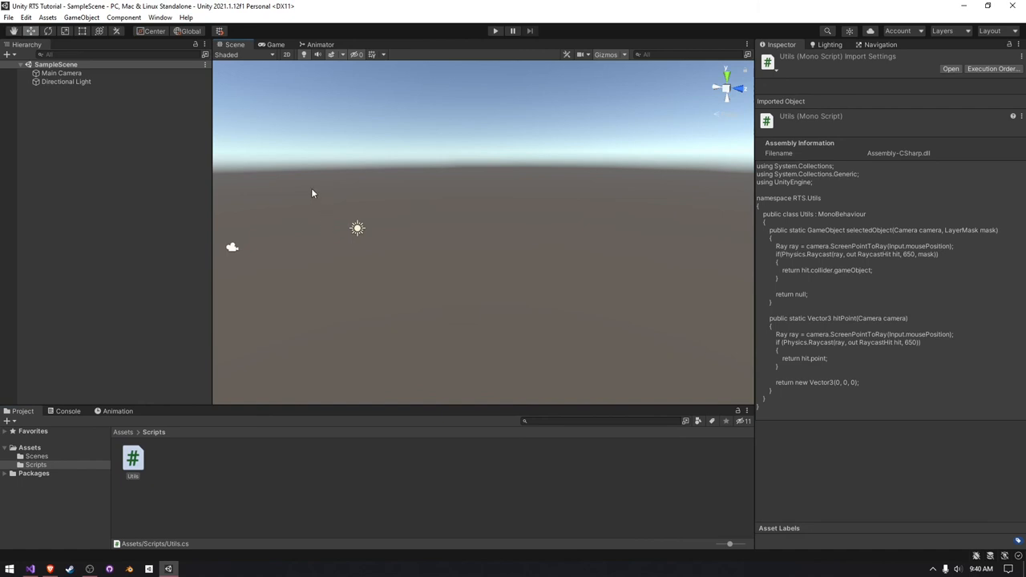